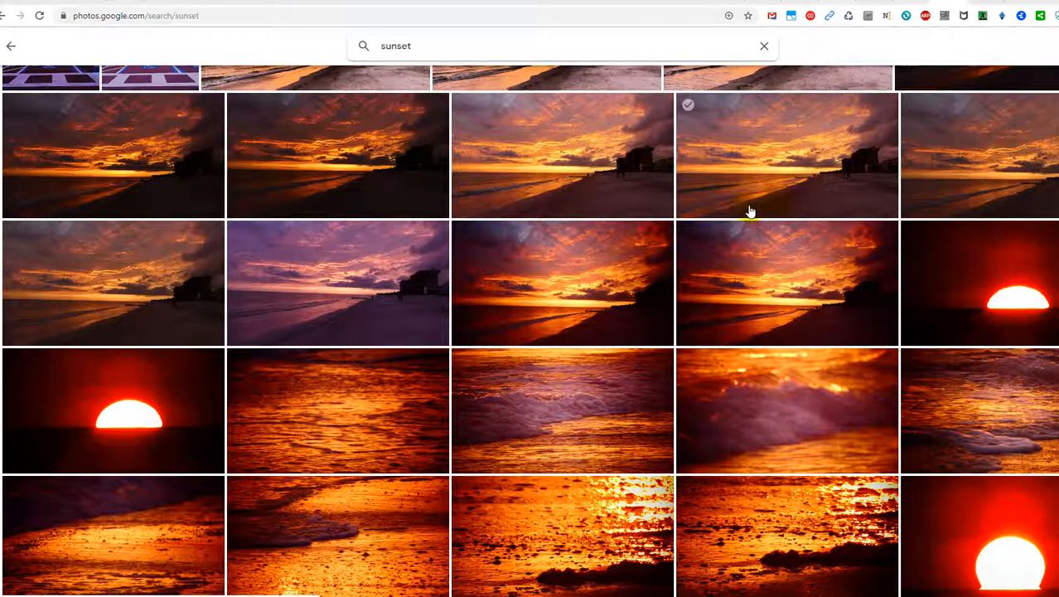
pyautogui.moveTo(700, 205)
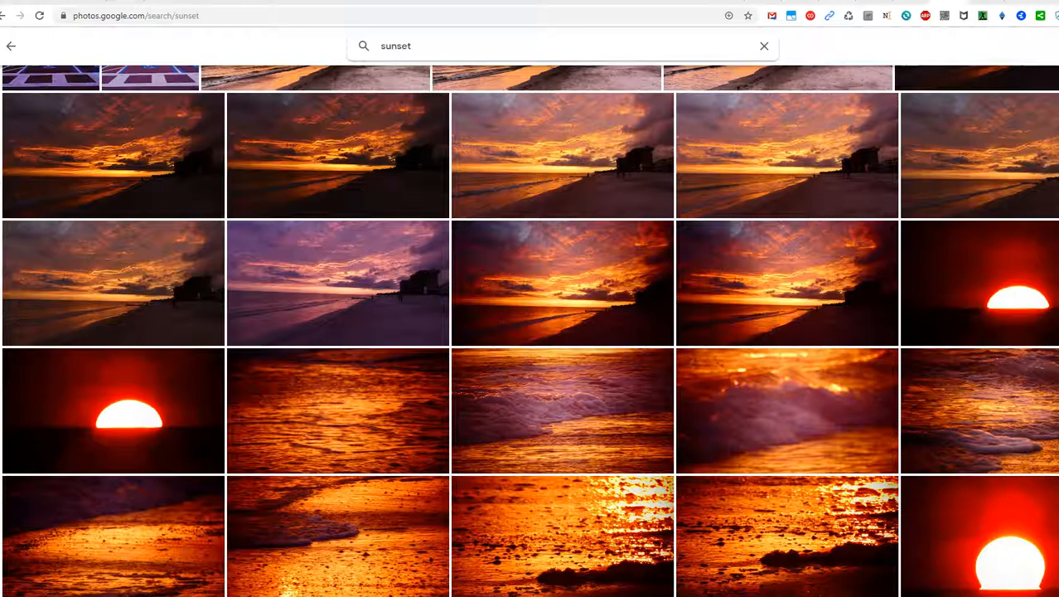
# Scroll down the sunset results to the beachfront buildings under cloudy skies
pyautogui.click(912, 360)
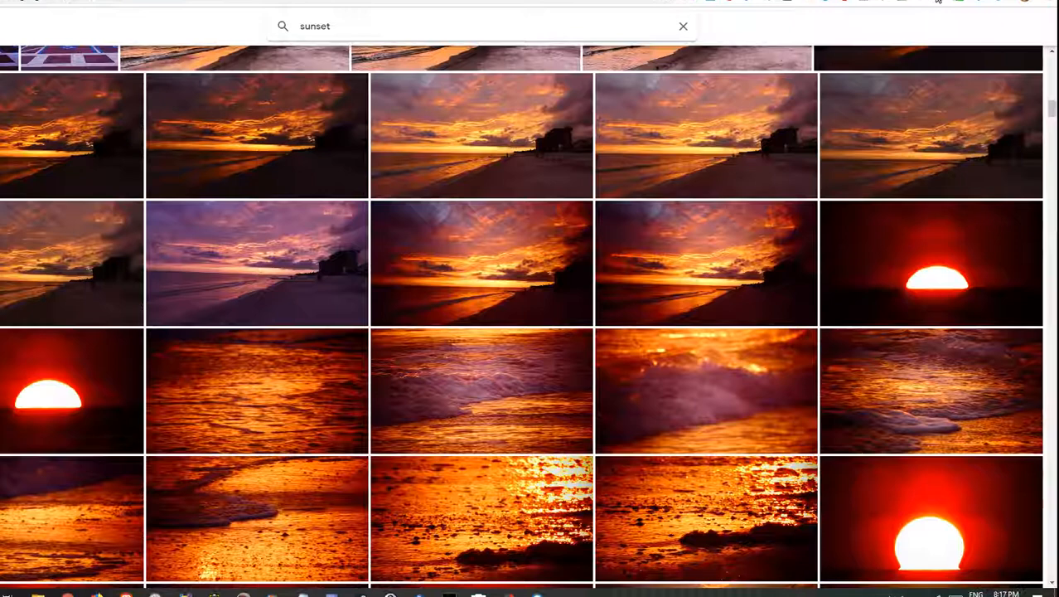
pyautogui.scroll(-3)
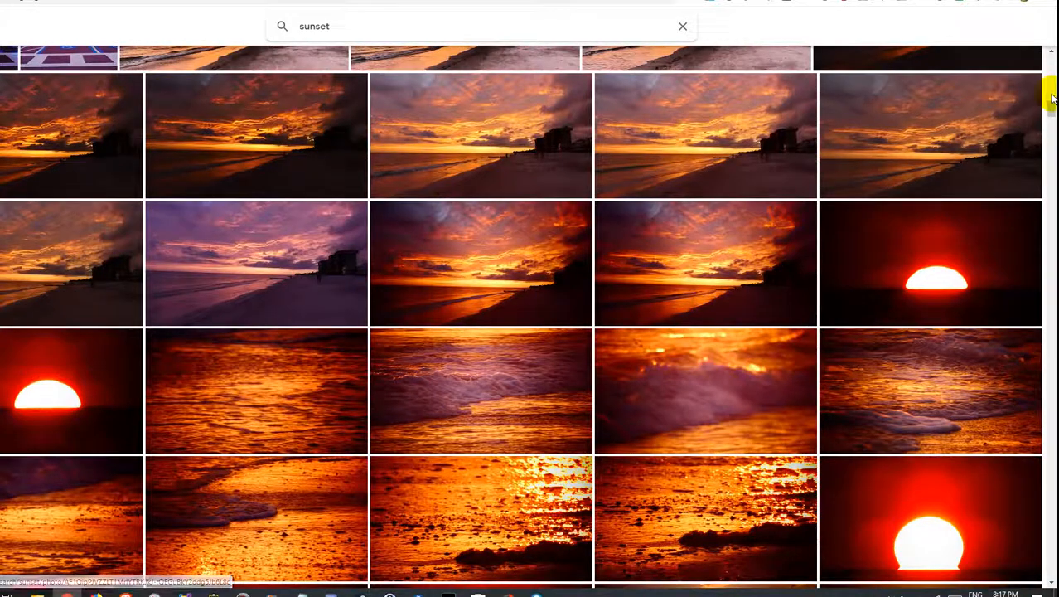
pyautogui.scroll(-3)
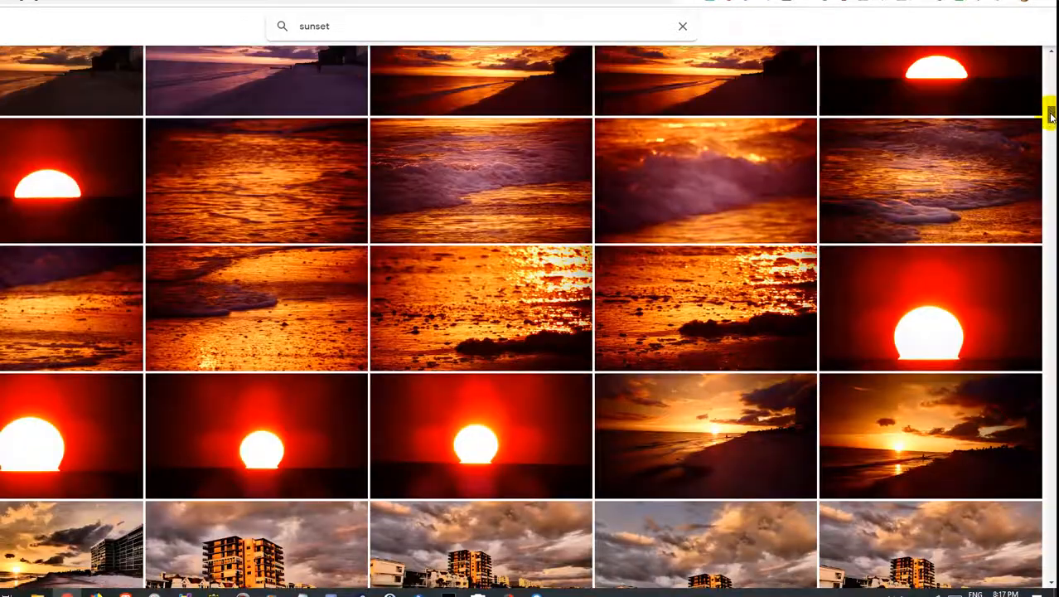
pyautogui.scroll(-3)
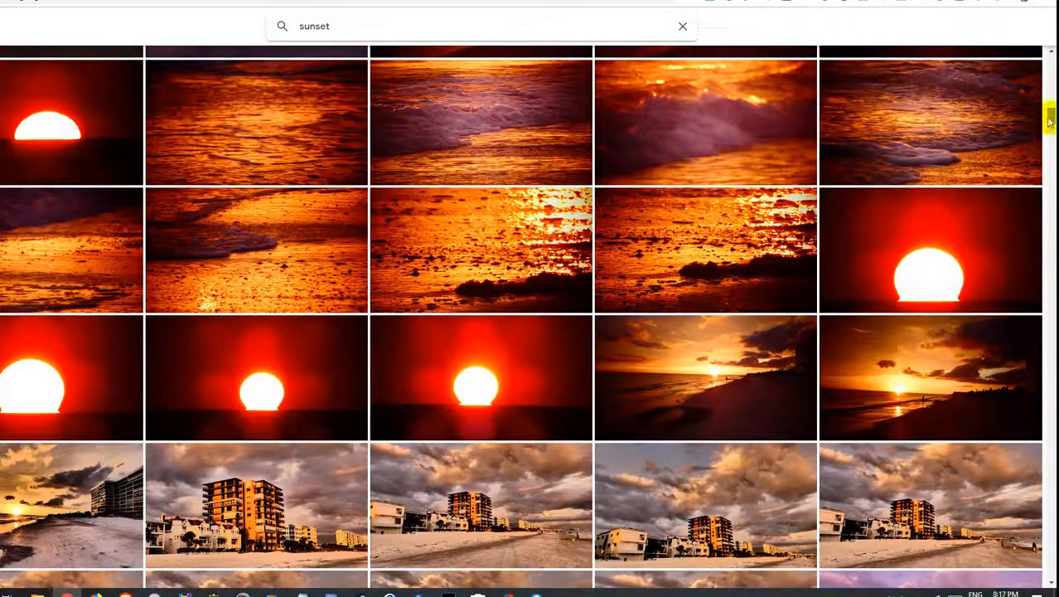
pyautogui.scroll(-3)
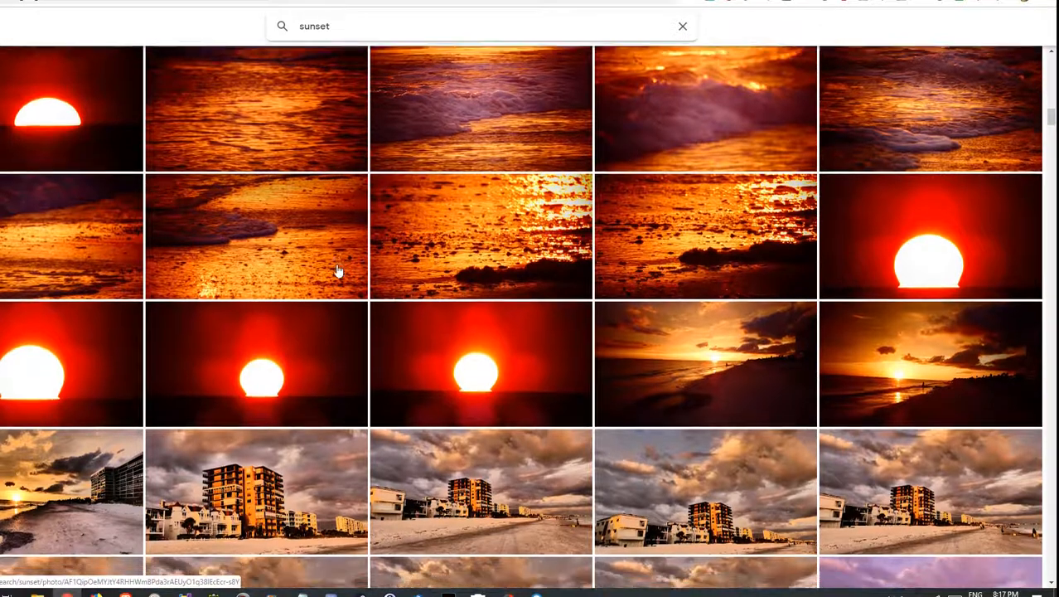
pyautogui.scroll(-3)
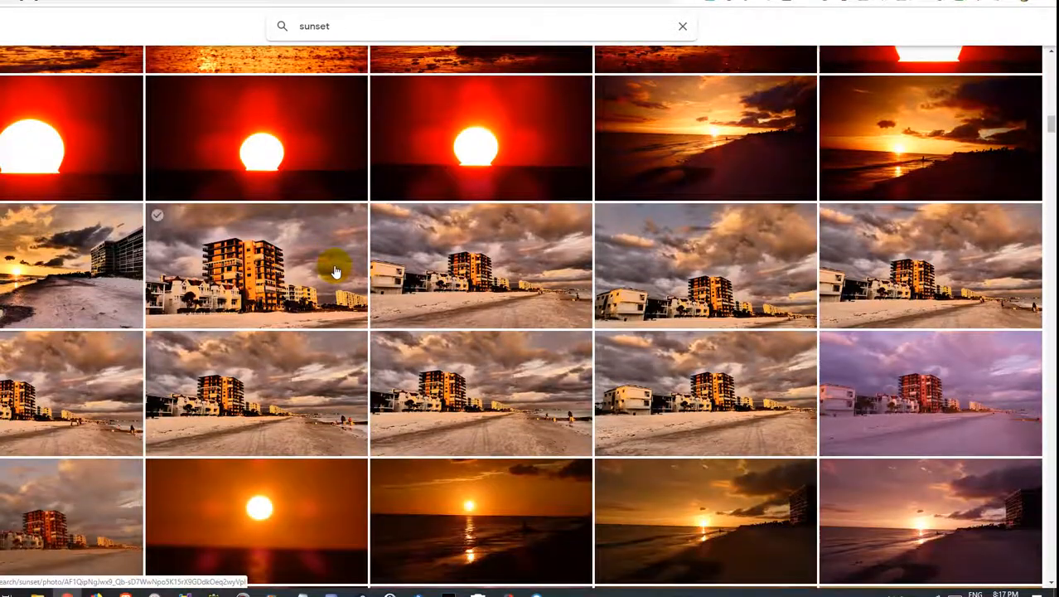
pyautogui.scroll(-3)
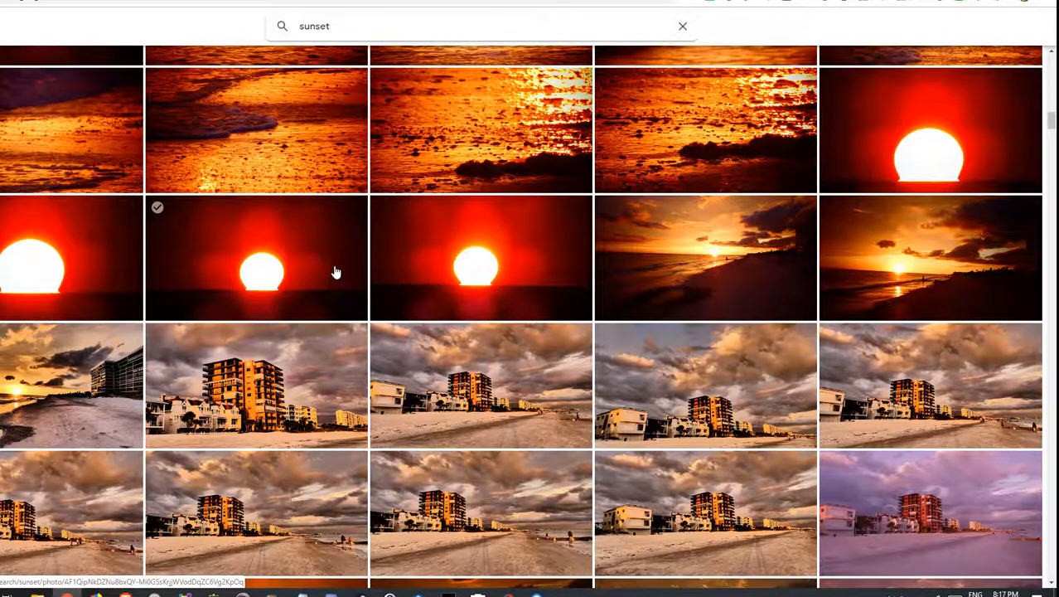
pyautogui.moveTo(335, 302)
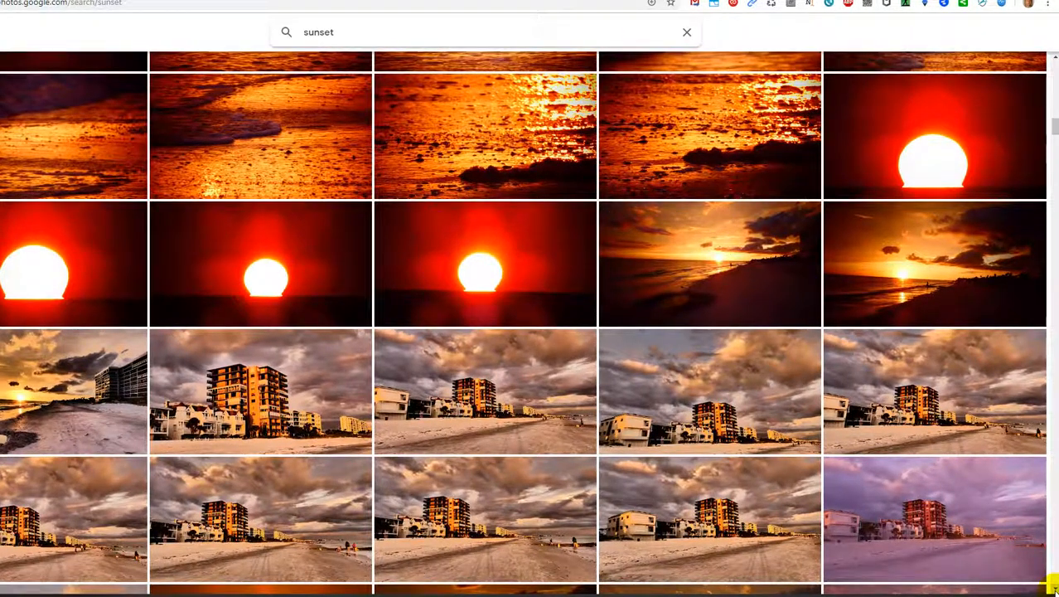
pyautogui.scroll(-3)
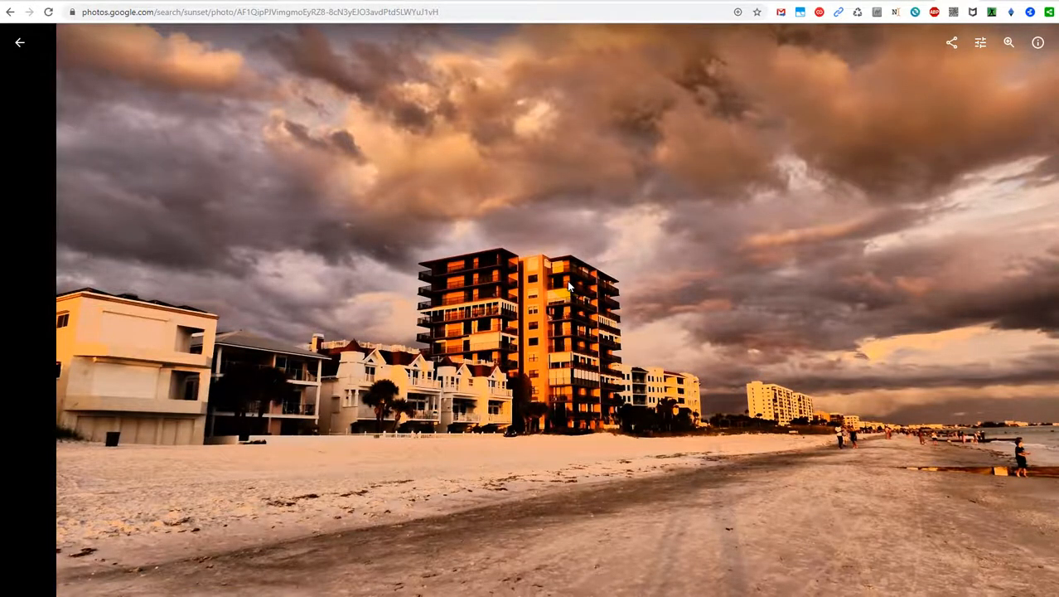
pyautogui.click(19, 42)
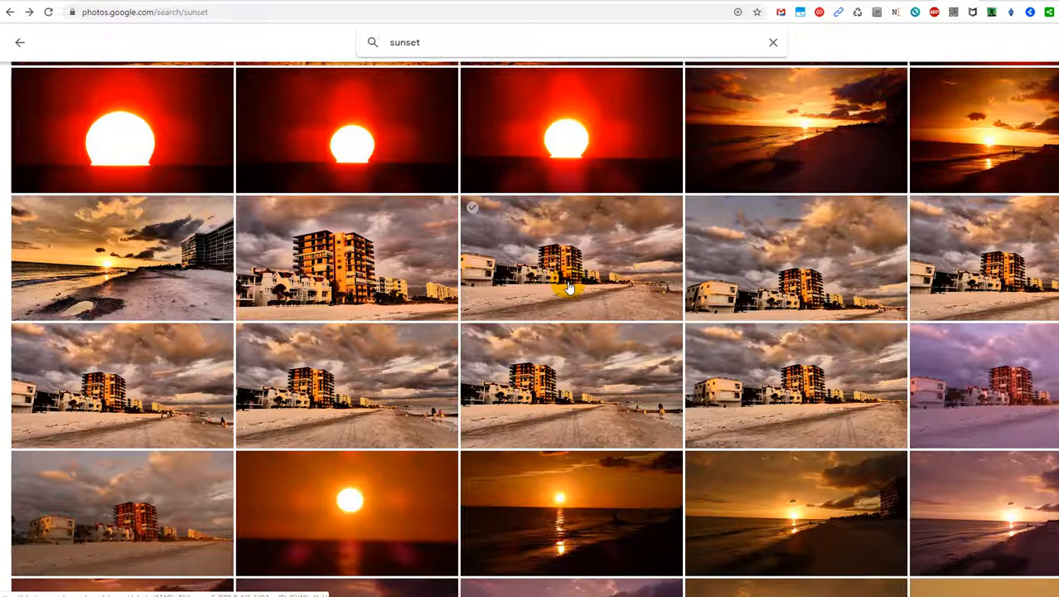
pyautogui.scroll(-3)
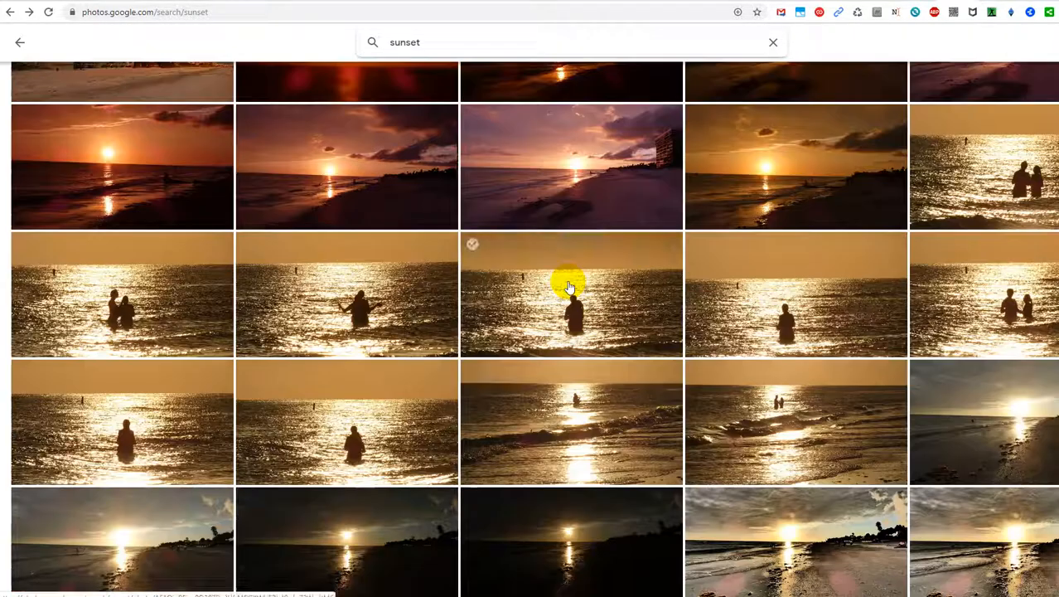
pyautogui.scroll(-3)
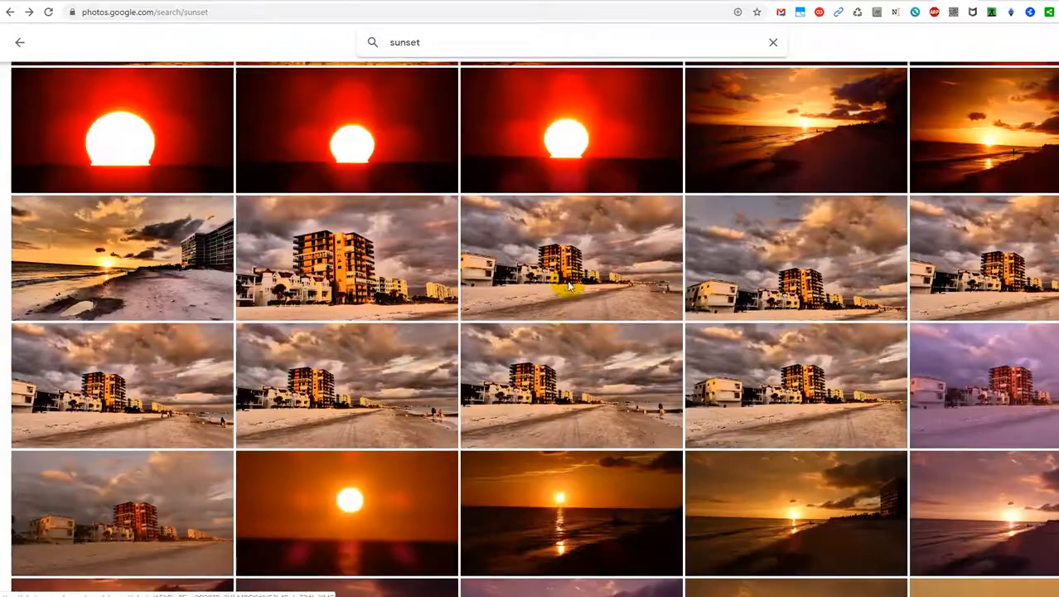
pyautogui.scroll(-3)
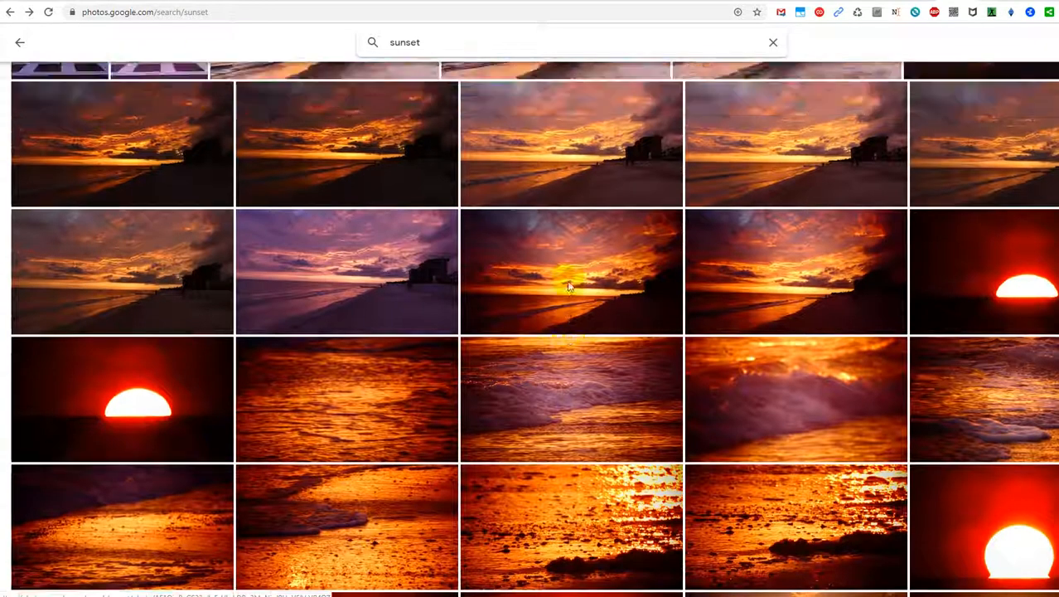
pyautogui.scroll(-3)
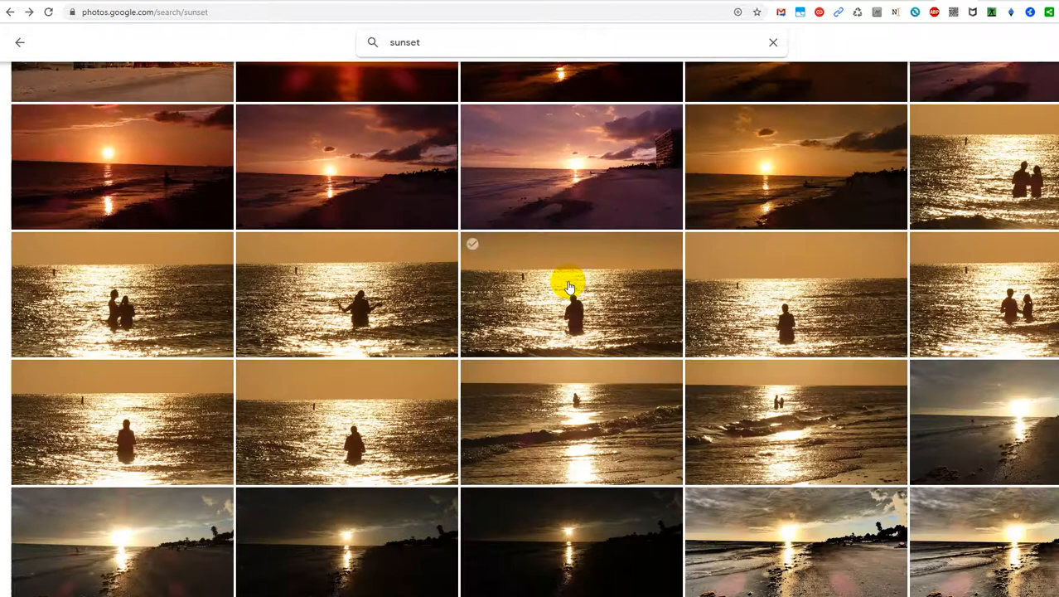
pyautogui.scroll(-3)
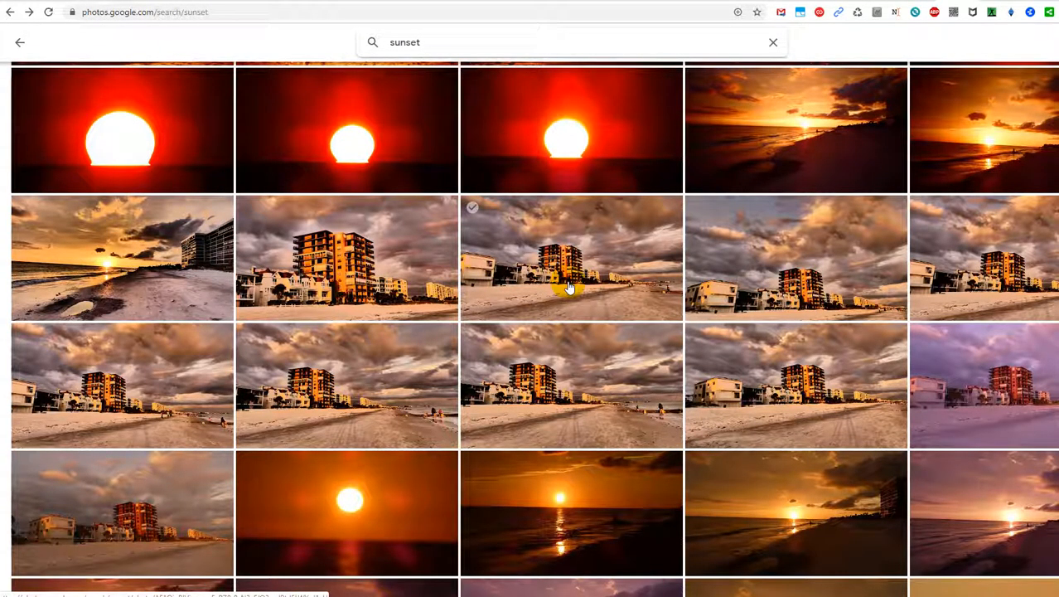
pyautogui.moveTo(537, 305)
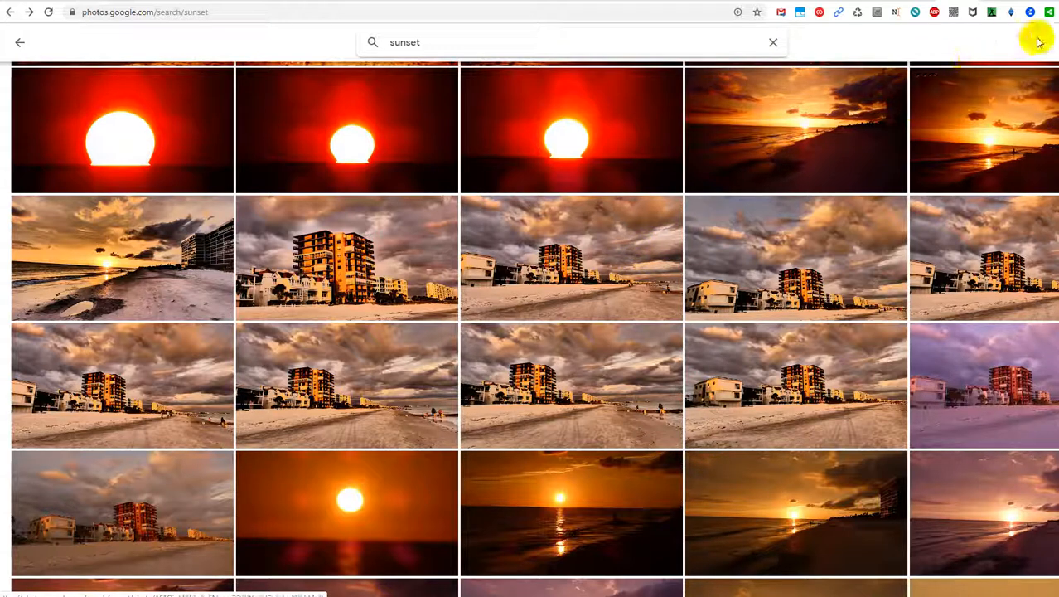
pyautogui.moveTo(1036, 38)
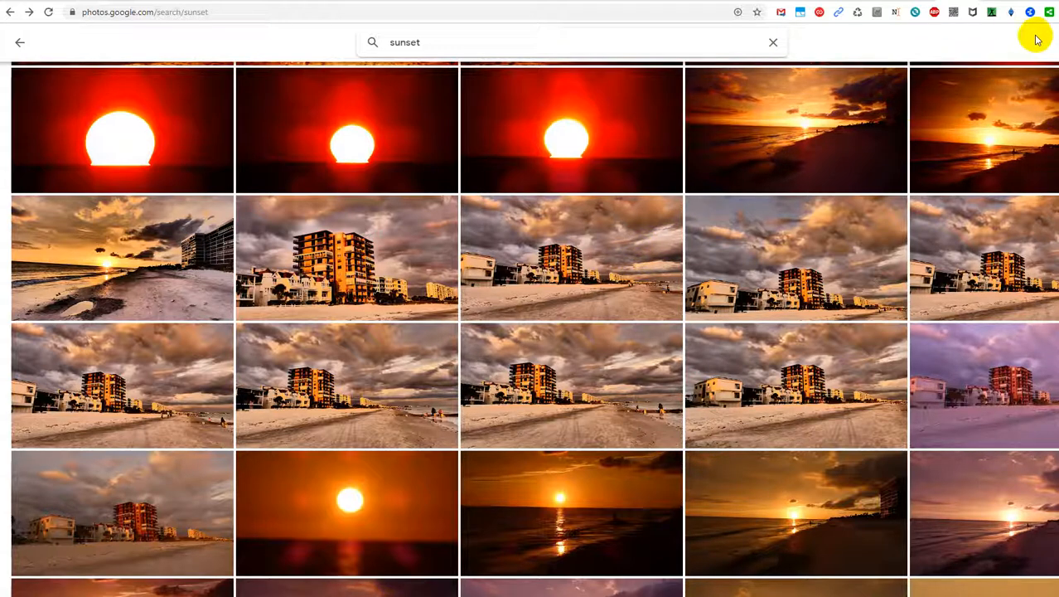